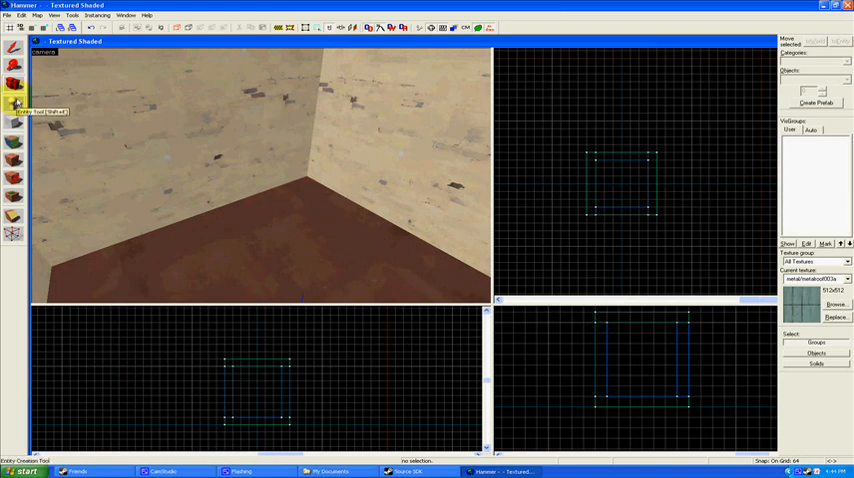
{"action": "mouse_move", "coordinate": [15, 103]}
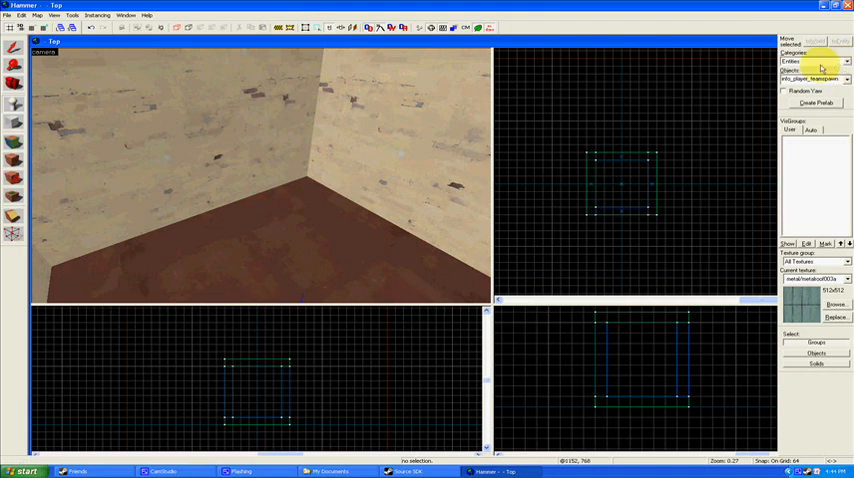
- Switch to the Entities category and scroll the entity types to ai_speechfilter
{"action": "left_click", "coordinate": [848, 62]}
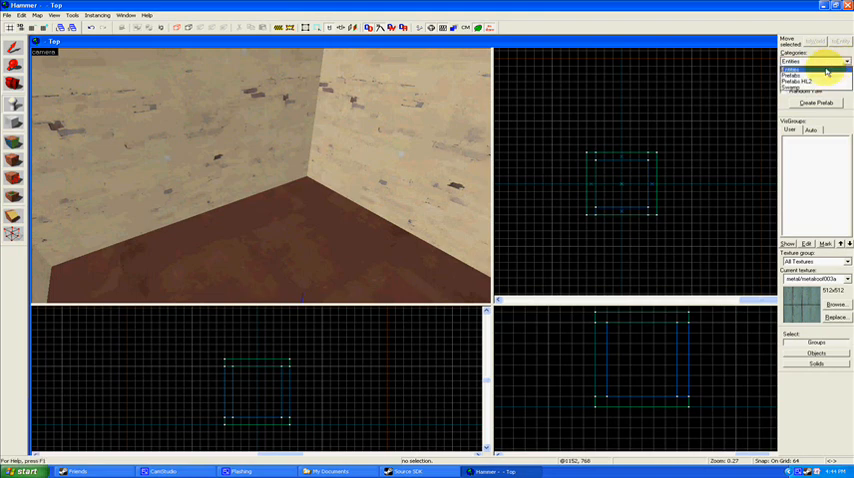
{"action": "left_click", "coordinate": [815, 62]}
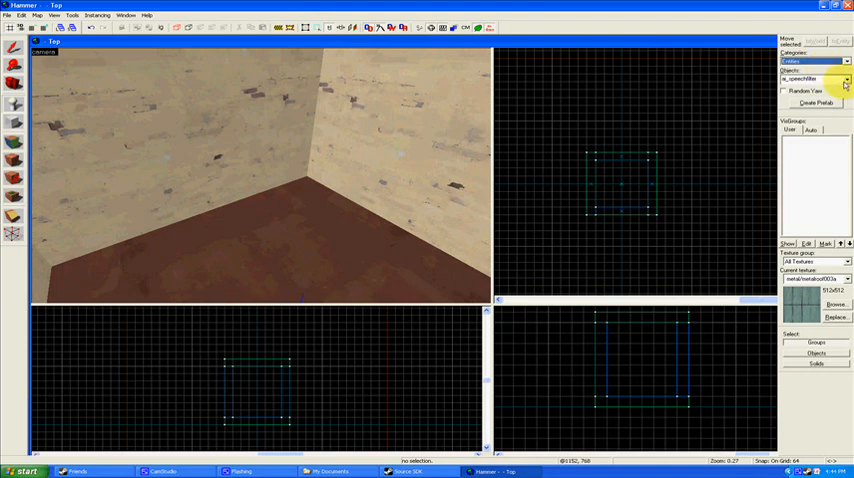
{"action": "left_click", "coordinate": [846, 79]}
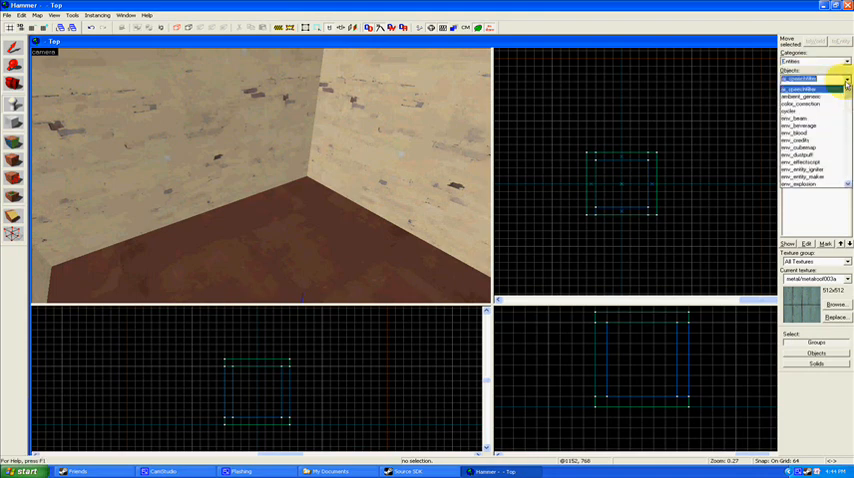
{"action": "scroll", "scroll_direction": "down", "scroll_amount": 3}
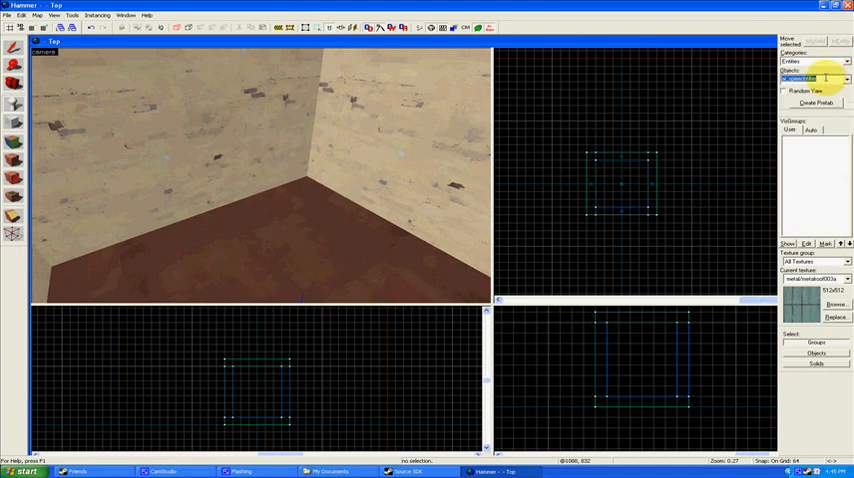
- Filter entity types by 'player' and select info_player_teamspawn
{"action": "left_click", "coordinate": [849, 79]}
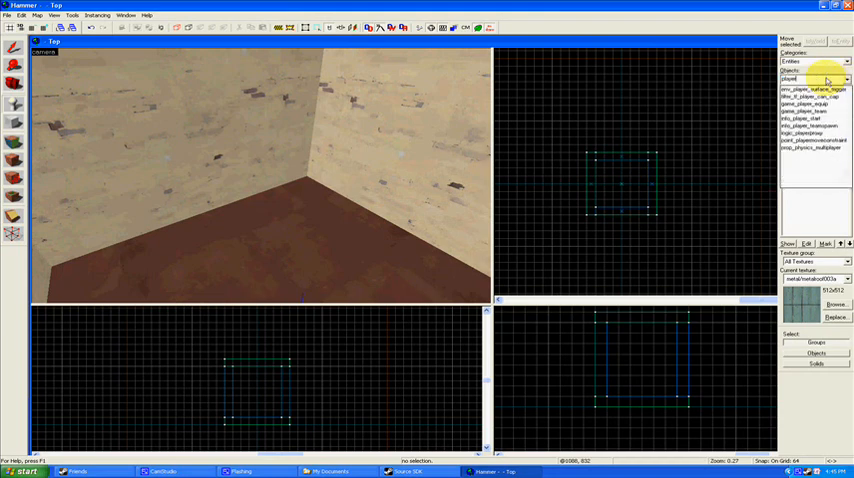
{"action": "left_click", "coordinate": [813, 89]}
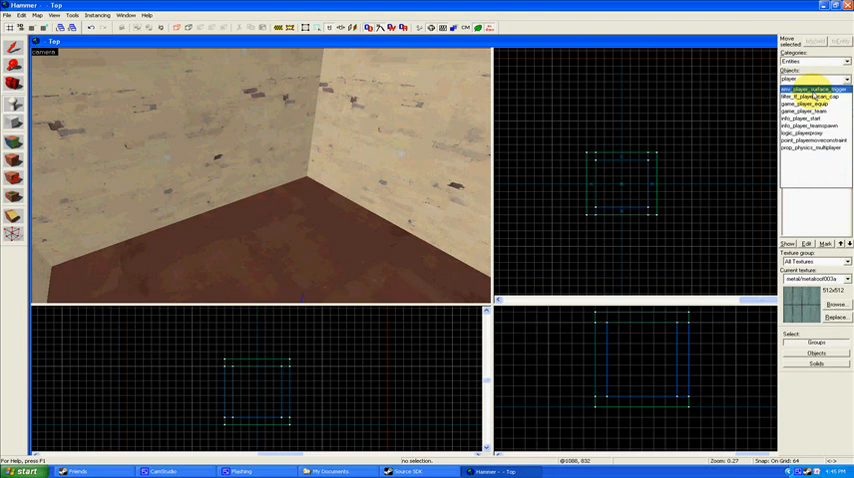
{"action": "left_click", "coordinate": [810, 133]}
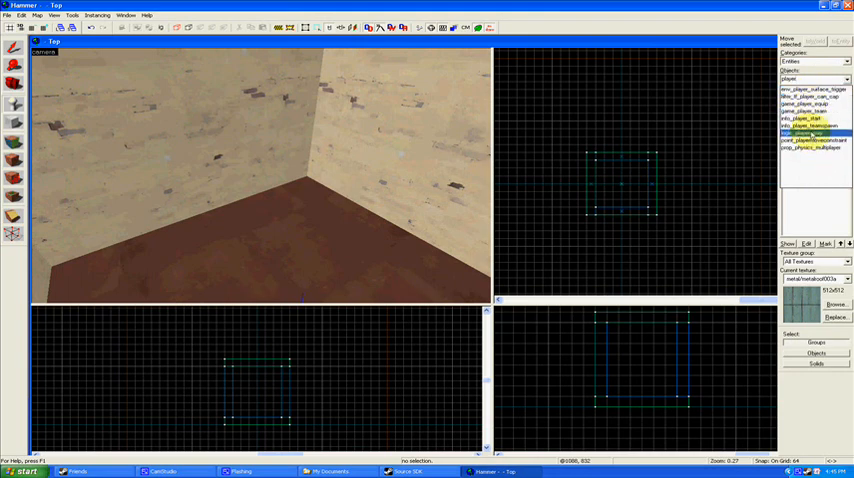
{"action": "left_click", "coordinate": [810, 119]}
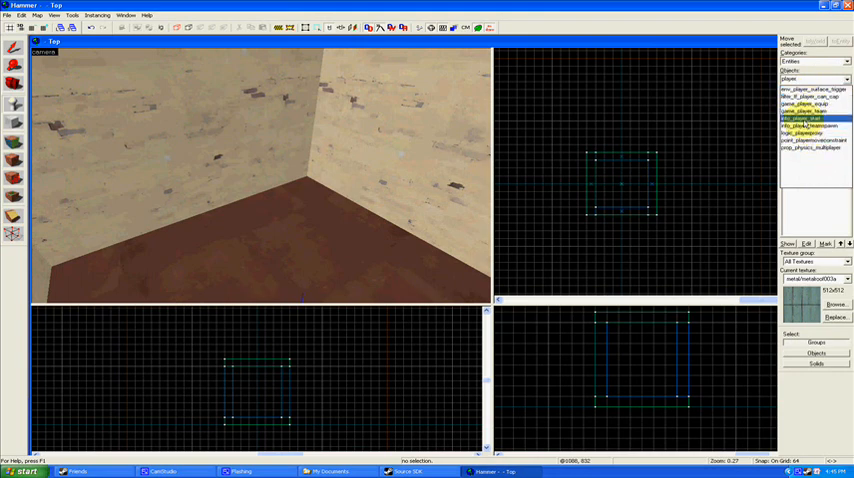
{"action": "left_click", "coordinate": [810, 148]}
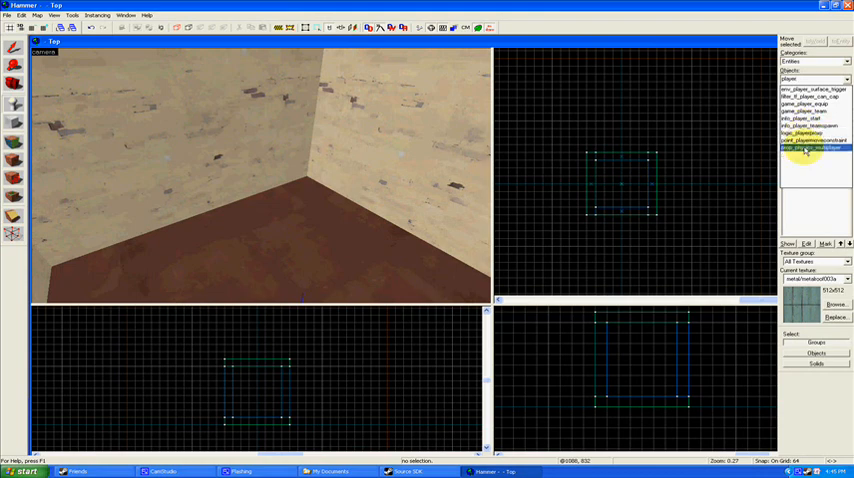
{"action": "left_click", "coordinate": [810, 118]}
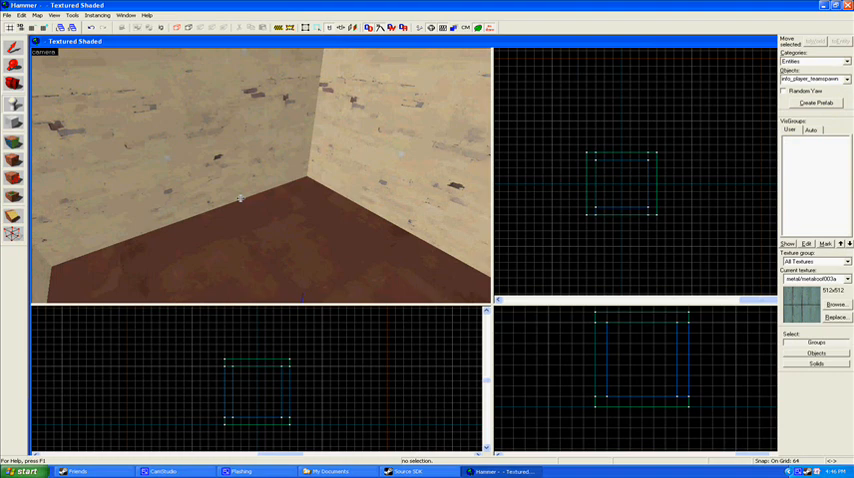
{"action": "mouse_move", "coordinate": [232, 219]}
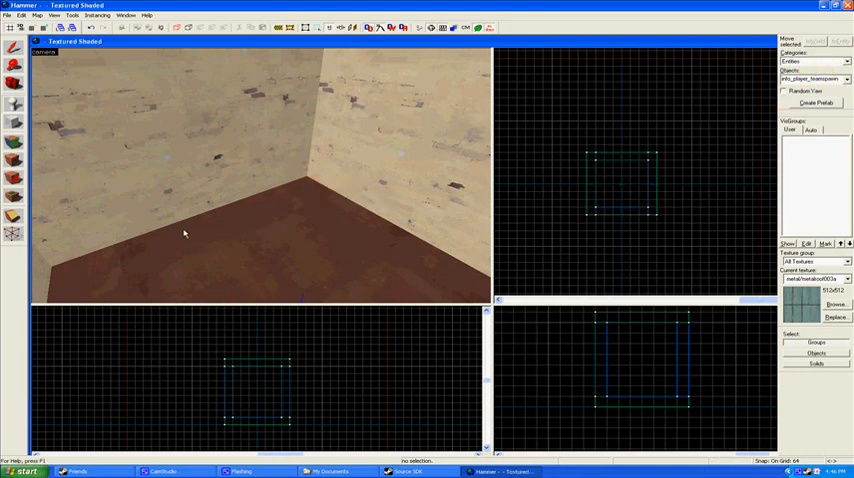
{"action": "mouse_move", "coordinate": [231, 230]}
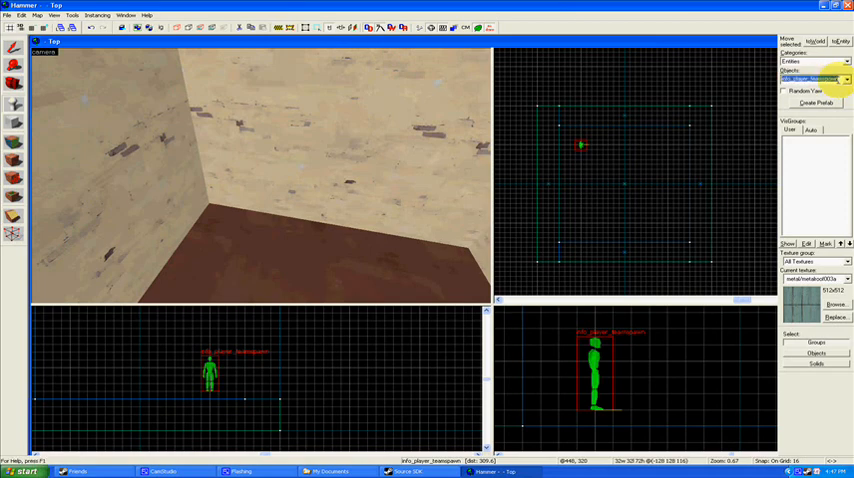
- Pick item_ammopack_medium as the entity to place, then bring up Save As
{"action": "left_click", "coordinate": [845, 79]}
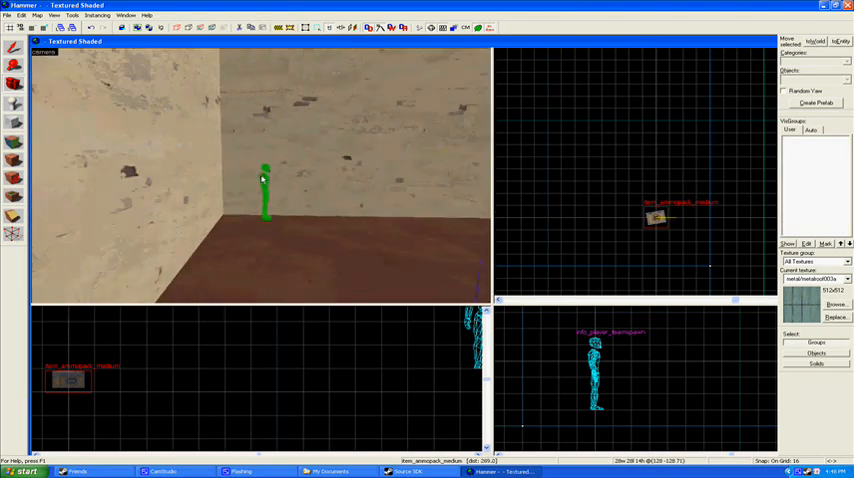
{"action": "left_click", "coordinate": [8, 15]}
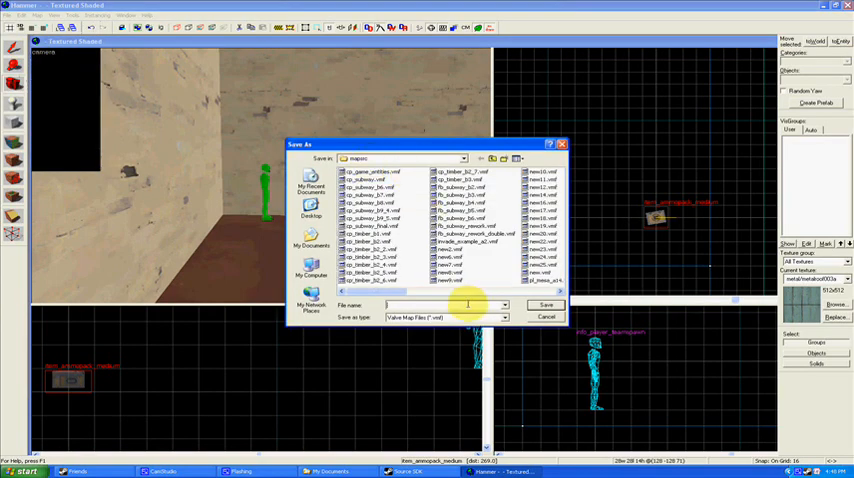
- Save the map as tutorial_1.vmf in the mapsrc folder
{"action": "type", "text": "tutorial_1"}
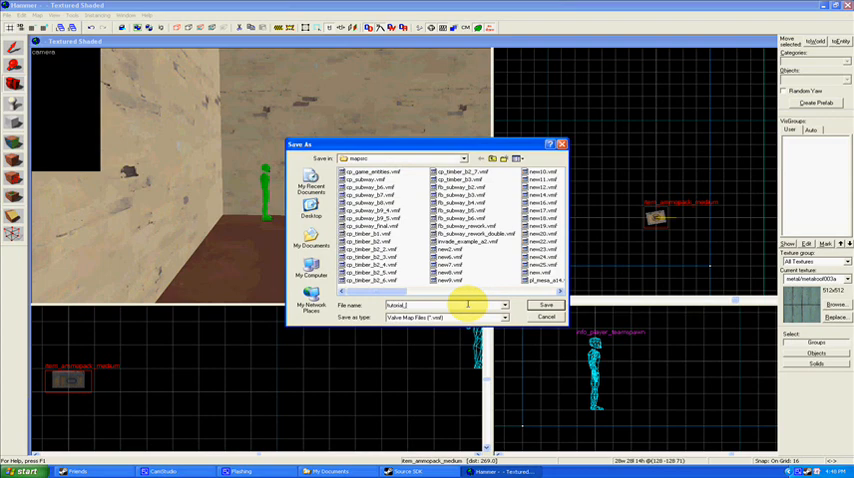
{"action": "left_click", "coordinate": [546, 305]}
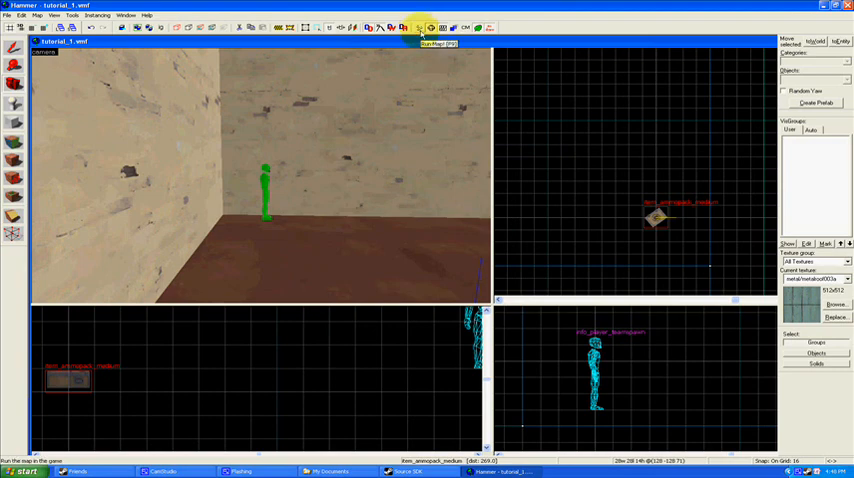
- Run Map with normal settings, allowing the game to launch after compiling
{"action": "left_click", "coordinate": [422, 28]}
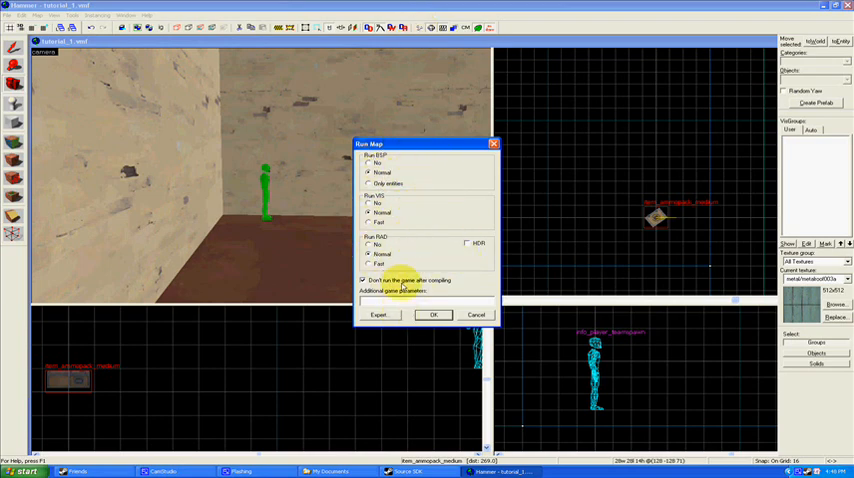
{"action": "left_click", "coordinate": [379, 314]}
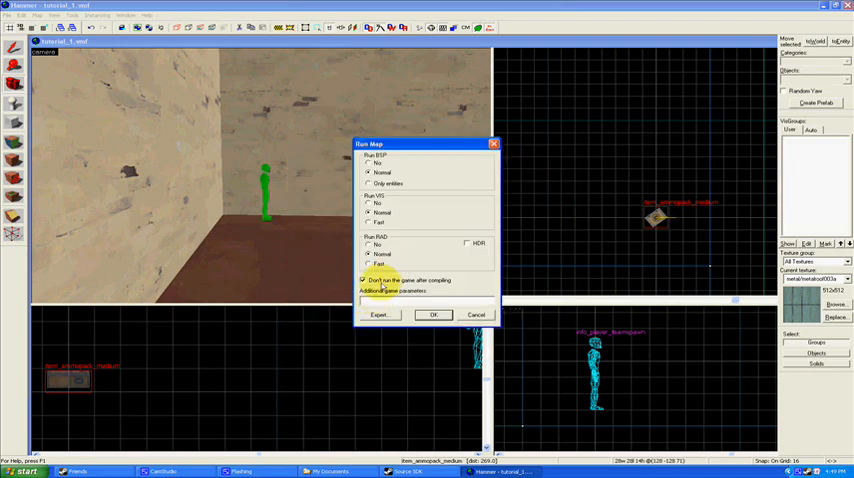
{"action": "left_click", "coordinate": [363, 280]}
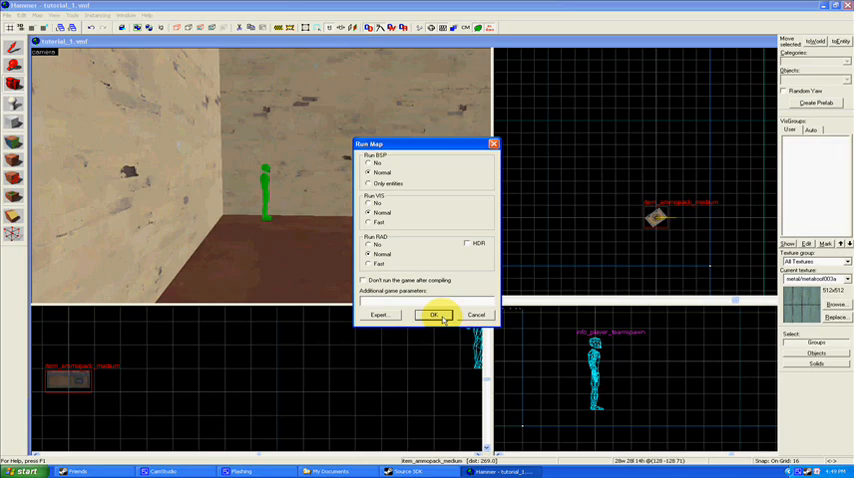
{"action": "left_click", "coordinate": [434, 314]}
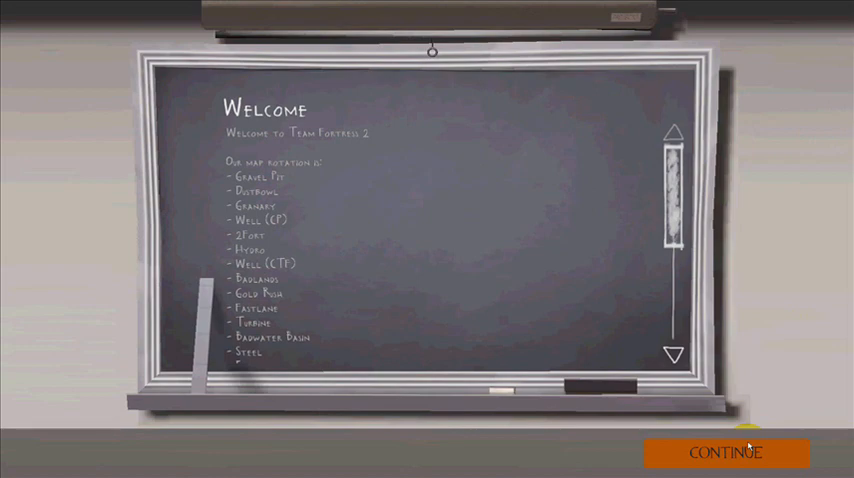
- Continue past the welcome chalkboard and the Tutorial 1 info screen
{"action": "left_click", "coordinate": [725, 452]}
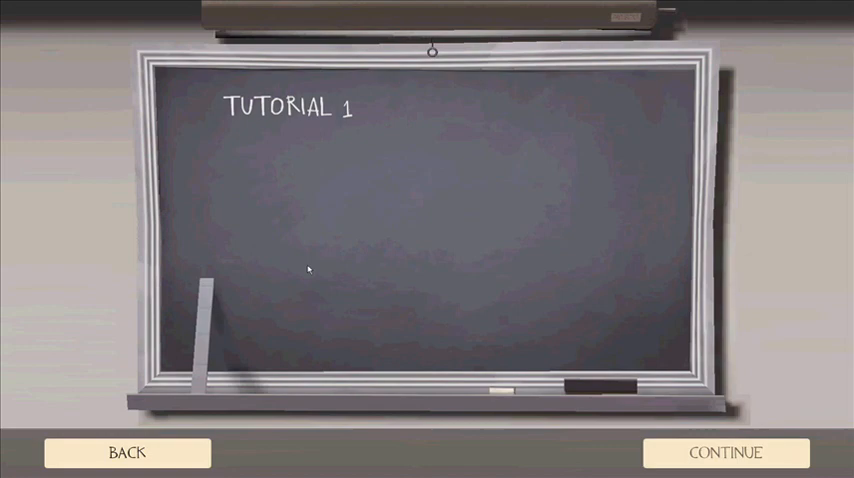
{"action": "left_click", "coordinate": [721, 453]}
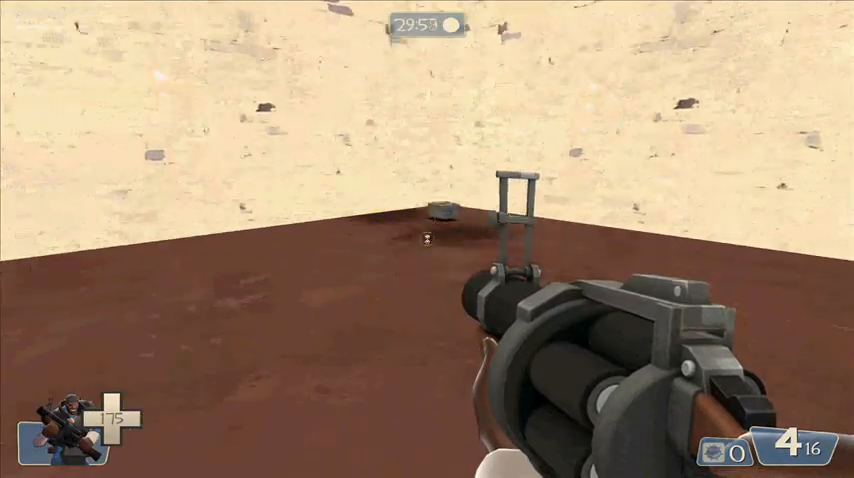
- Fire a shot in the tutorial_1 room, then open the in-game menu
{"action": "left_click", "coordinate": [427, 239]}
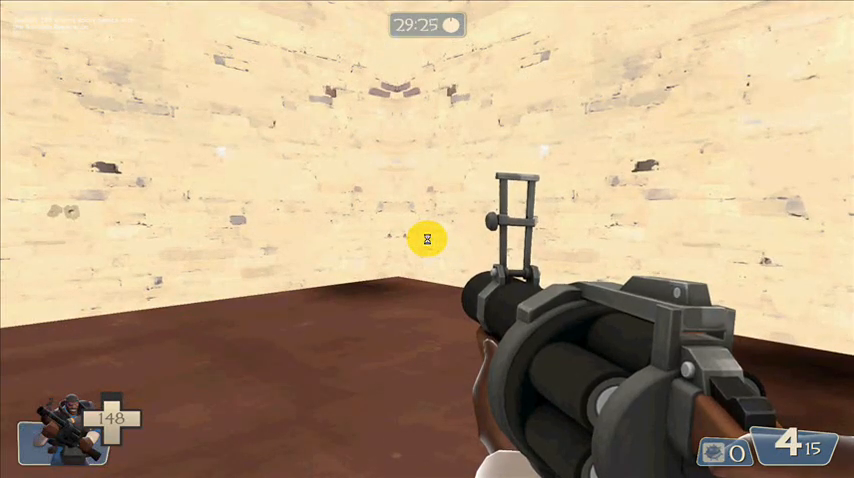
{"action": "key", "text": "Escape"}
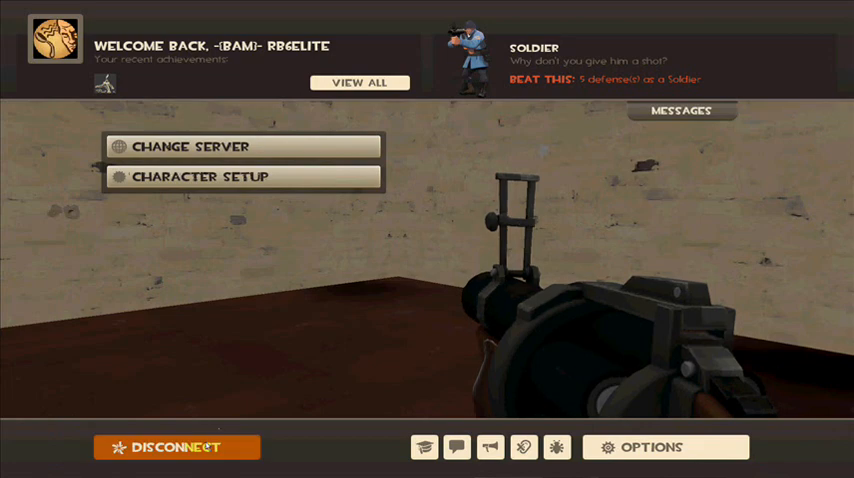